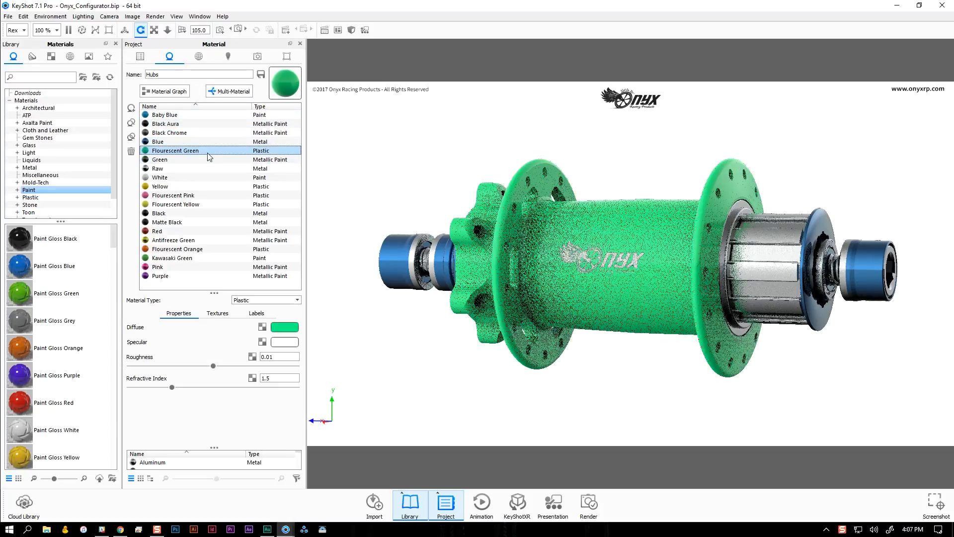
Step: Preview the hub in Green, Raw, Flourescent Pink, Red and Antifreeze Green, then load the toaster scene
{"action": "left_click", "coordinate": [159, 159]}
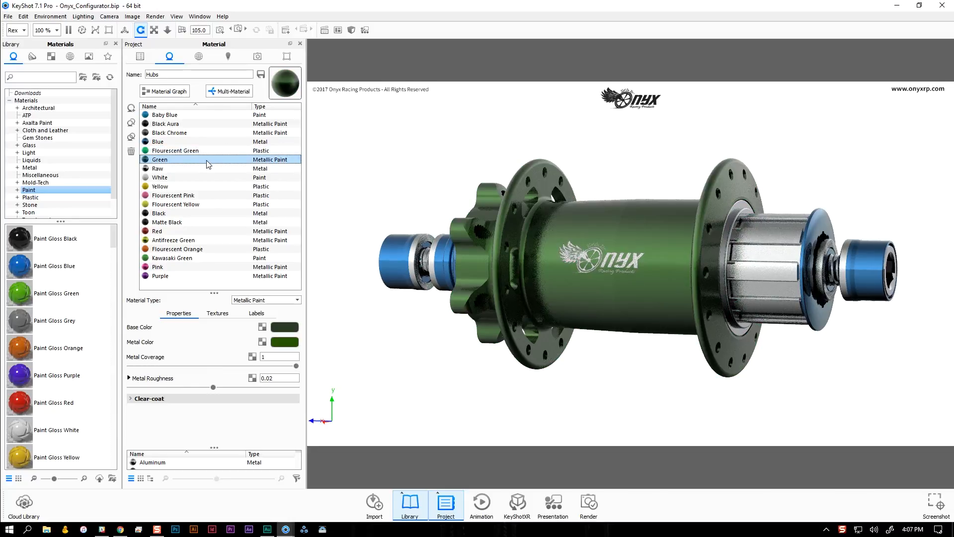
{"action": "left_click", "coordinate": [157, 168]}
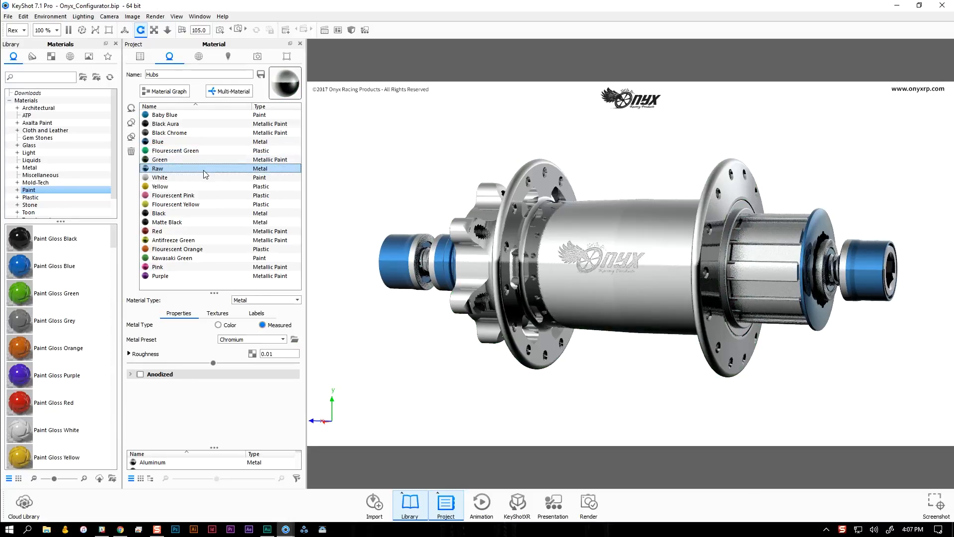
{"action": "left_click", "coordinate": [173, 194]}
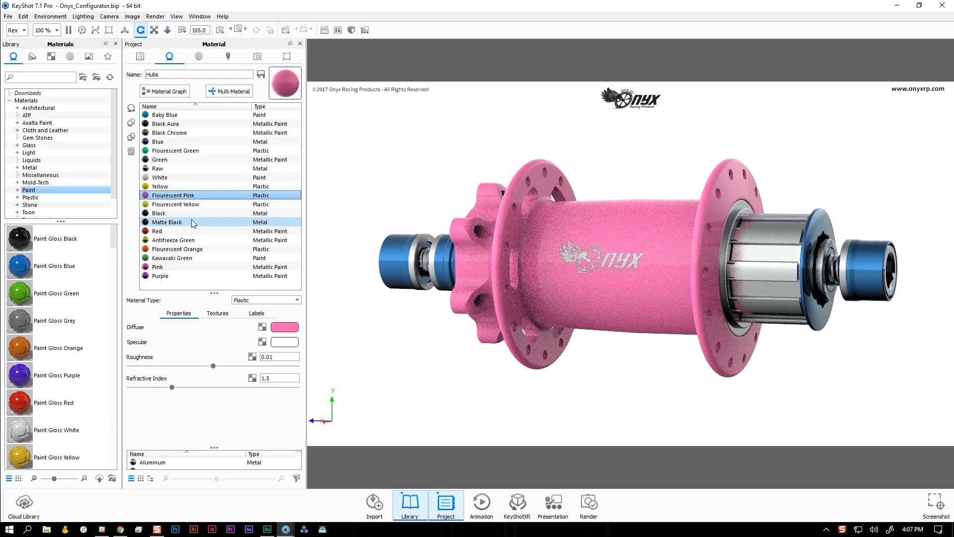
{"action": "left_click", "coordinate": [157, 231]}
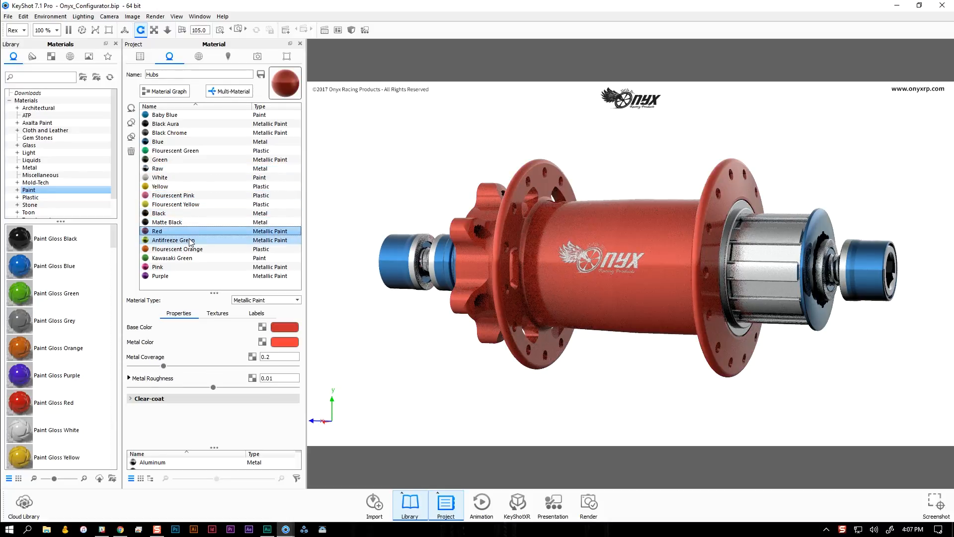
{"action": "left_click", "coordinate": [173, 239]}
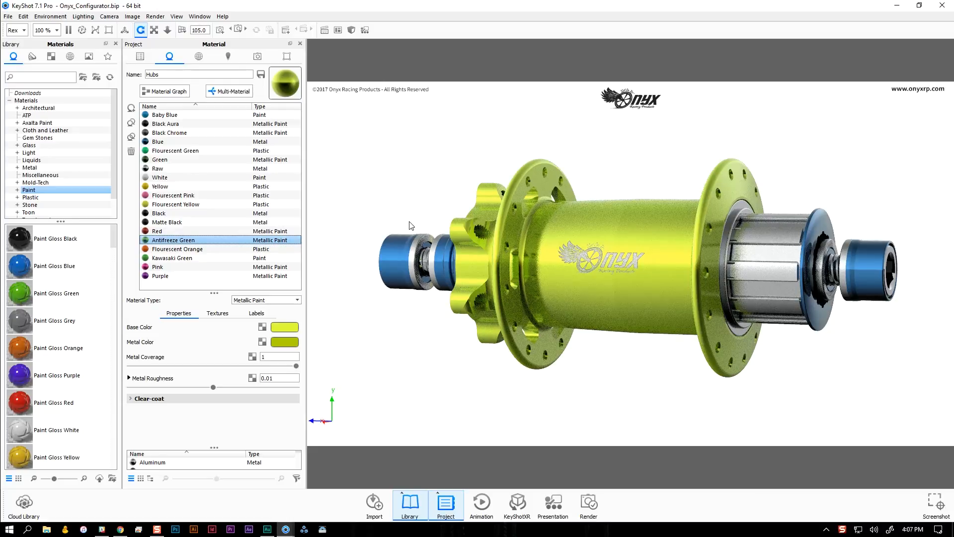
{"action": "left_click", "coordinate": [71, 30]}
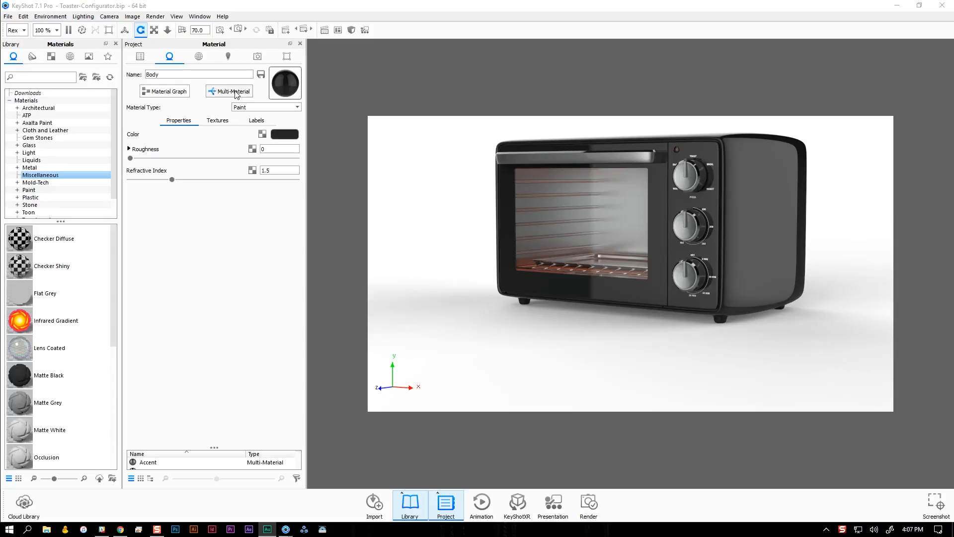
Step: Convert Body to a multi-material and add Paint Gloss Red from the Paint library as a second sub-material
{"action": "left_click", "coordinate": [230, 90]}
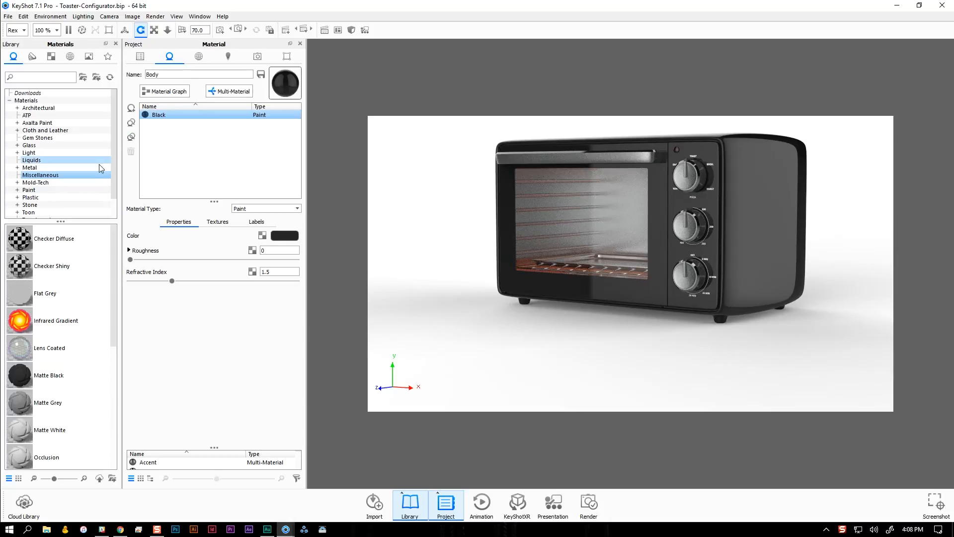
{"action": "left_click", "coordinate": [28, 189]}
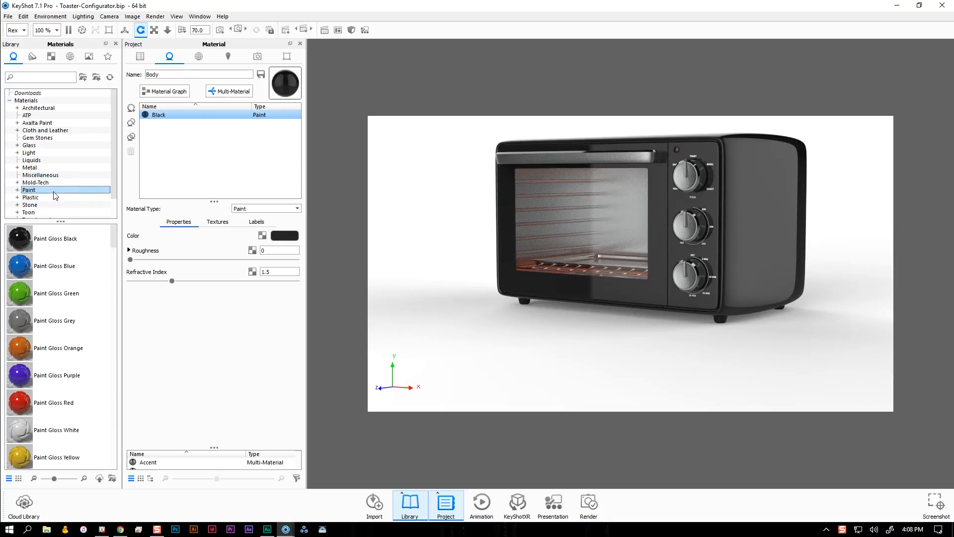
{"action": "left_click", "coordinate": [54, 402]}
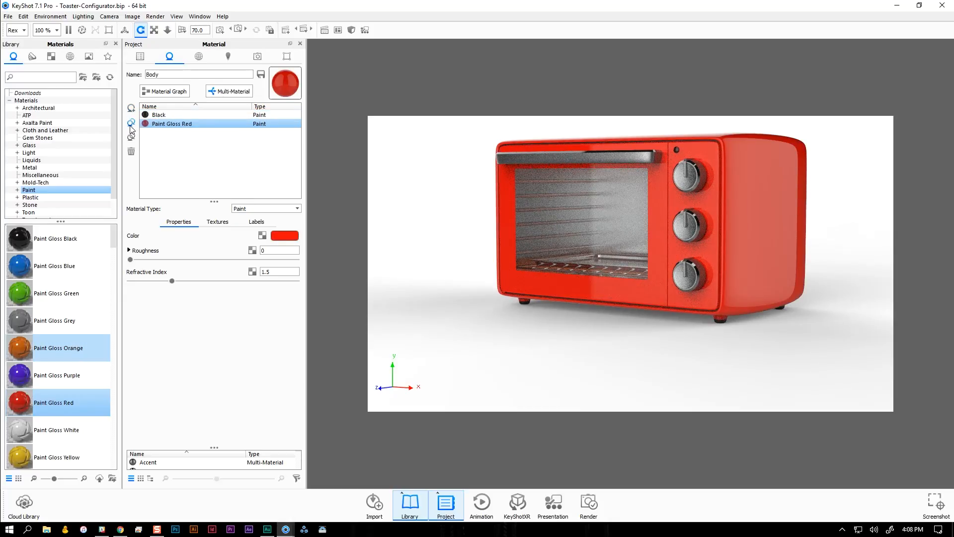
{"action": "mouse_move", "coordinate": [131, 137]}
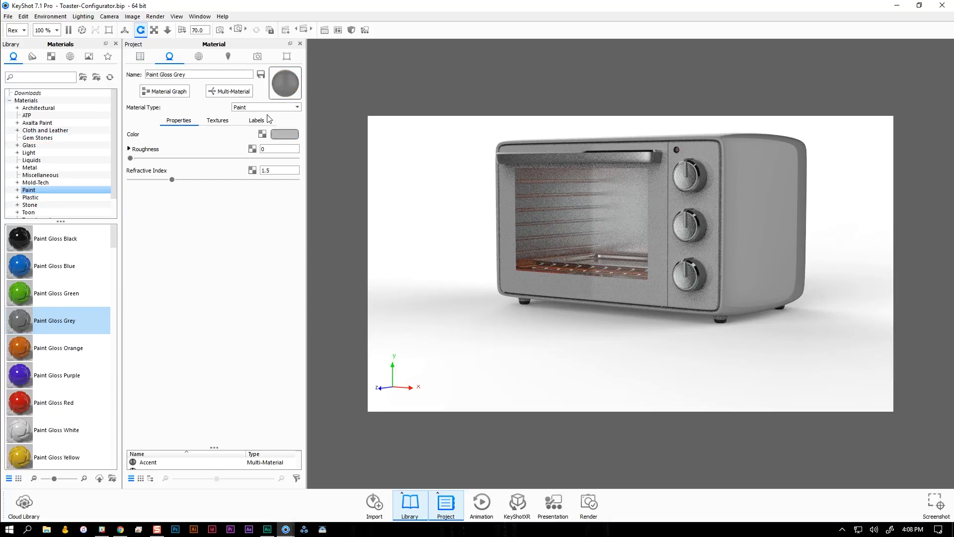
Step: Add a grey Plastic sub-material to Body and make Black the active sub-material
{"action": "left_click", "coordinate": [20, 16]}
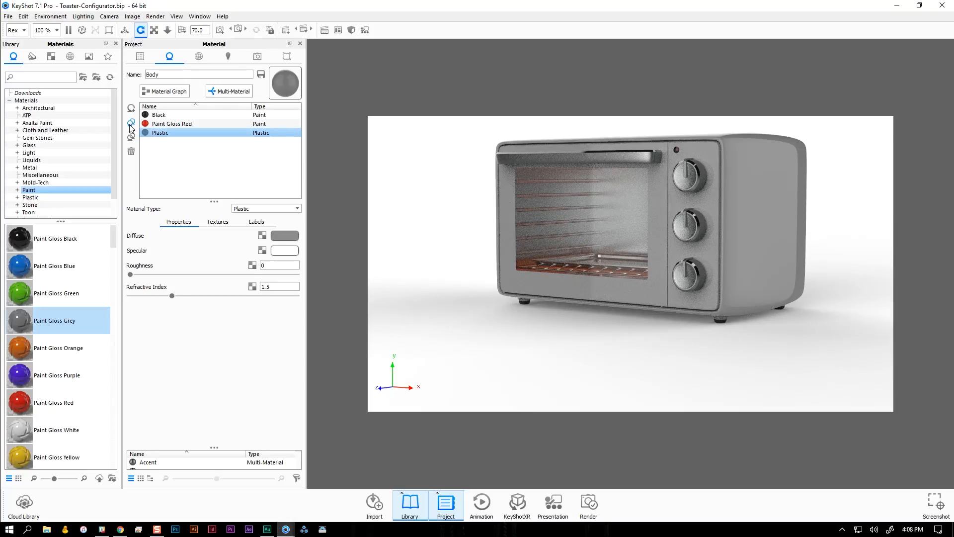
{"action": "left_click", "coordinate": [159, 116]}
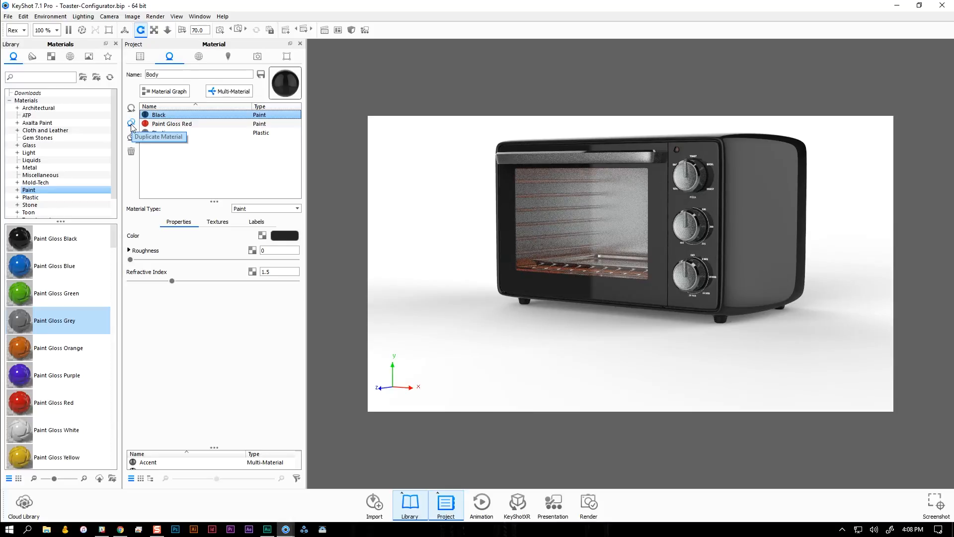
Step: Duplicate Black into a White sub-material with white colour, then select Black to copy it again
{"action": "left_click", "coordinate": [132, 124]}
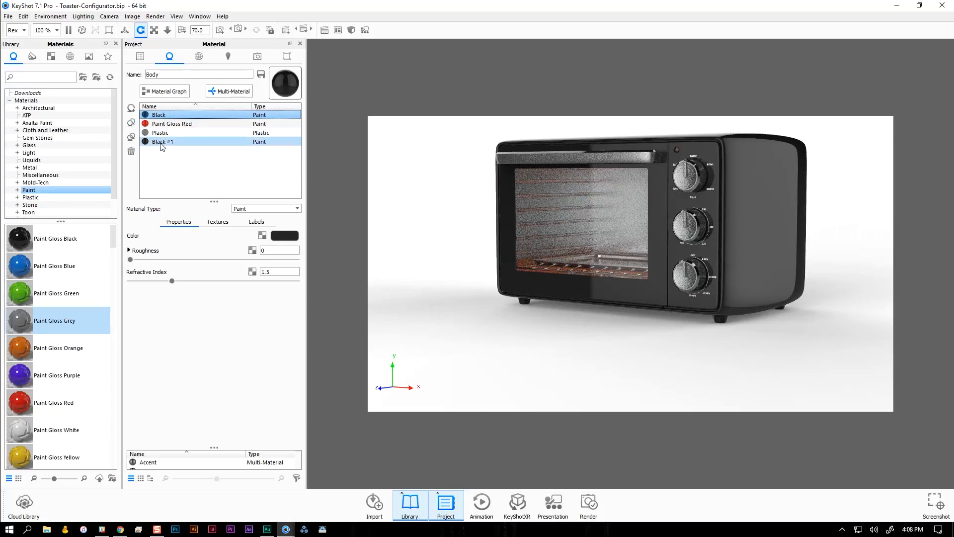
{"action": "double_click", "coordinate": [163, 141]}
{"action": "type", "text": "White"}
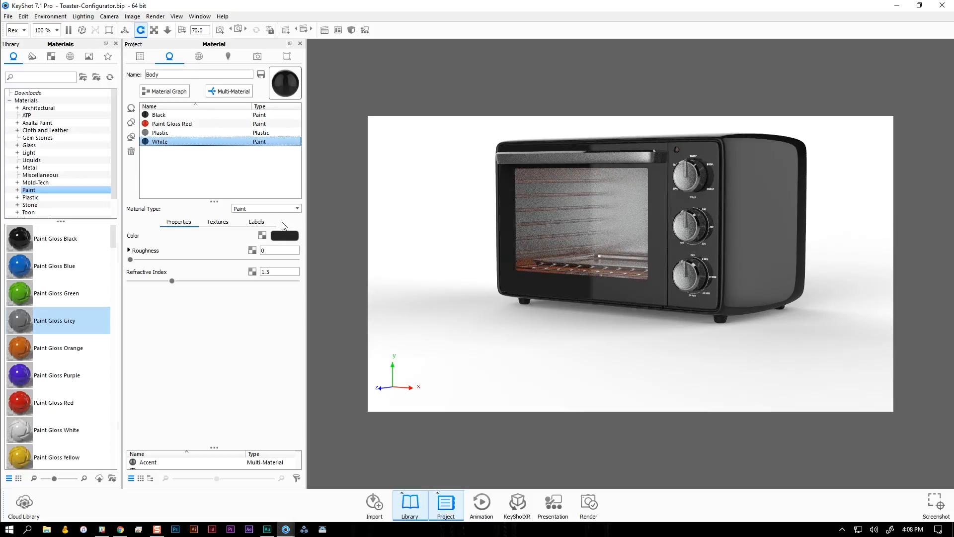
{"action": "left_click", "coordinate": [284, 236]}
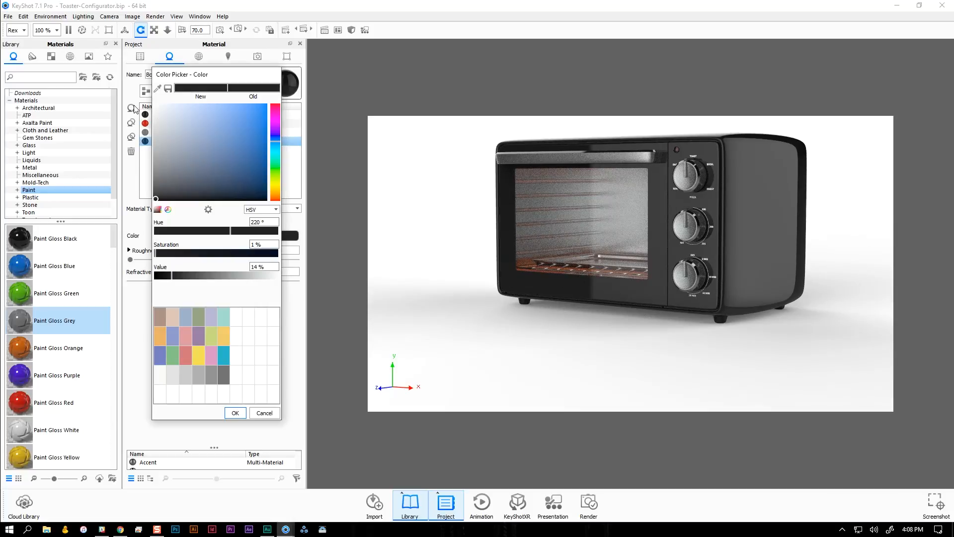
{"action": "left_click", "coordinate": [235, 412]}
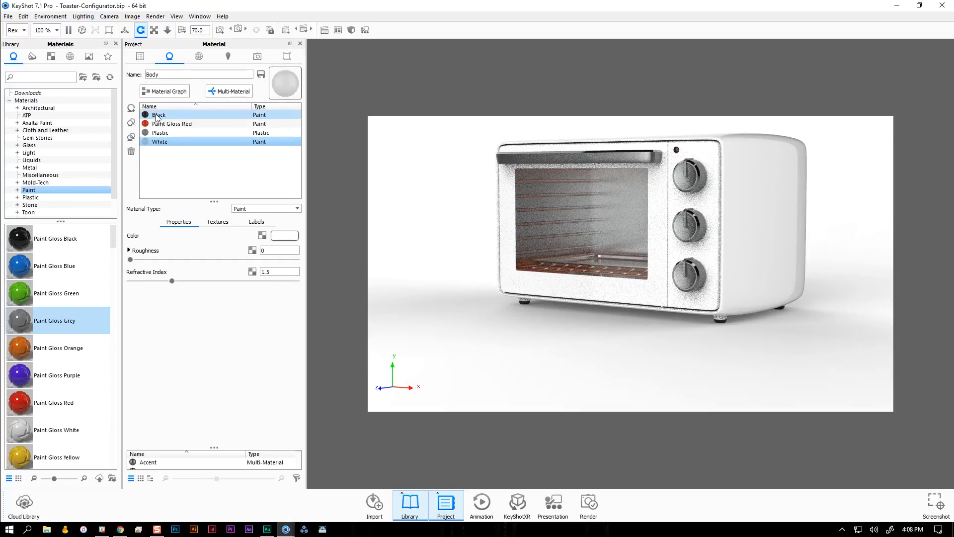
{"action": "left_click", "coordinate": [158, 115]}
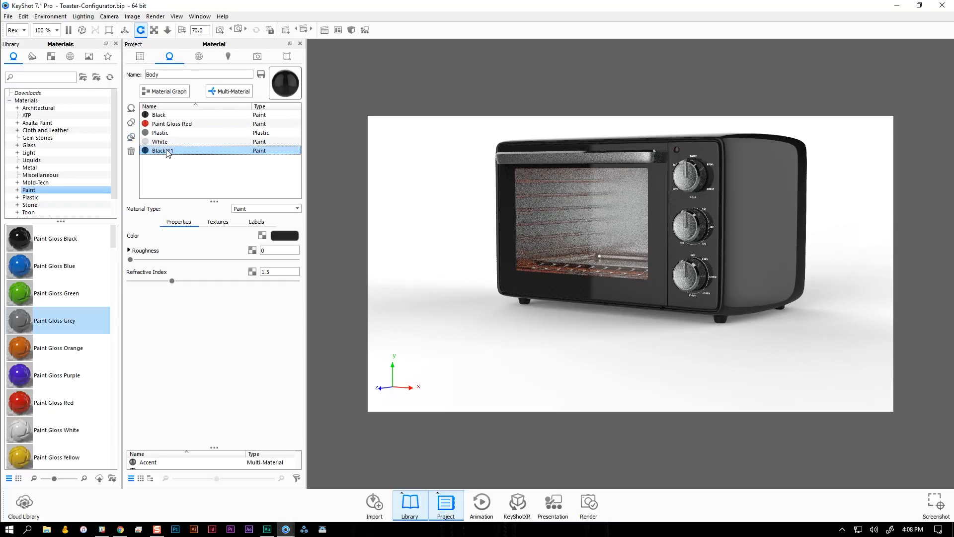
Step: Rename the Black copy to Red with a red colour, and rename Plastic to Grey
{"action": "double_click", "coordinate": [163, 151]}
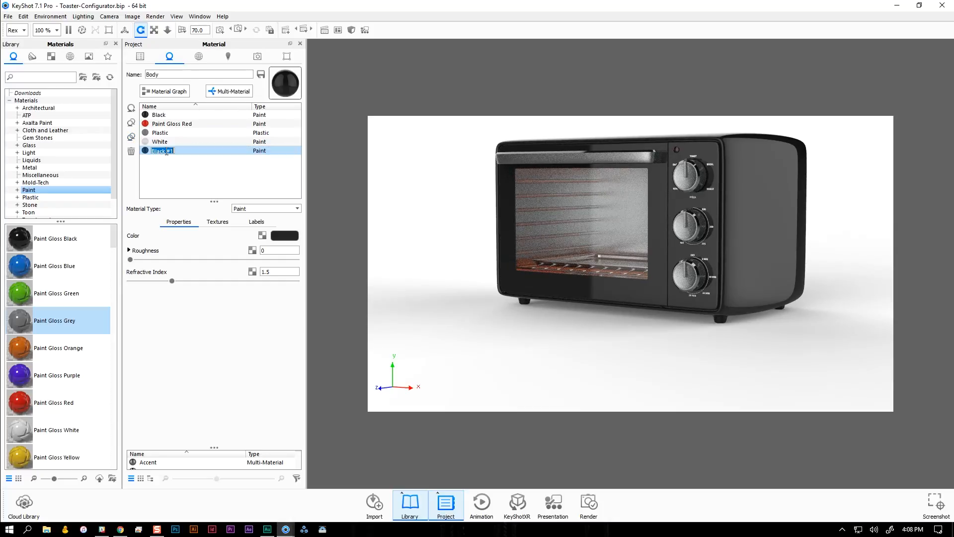
{"action": "type", "text": "Red"}
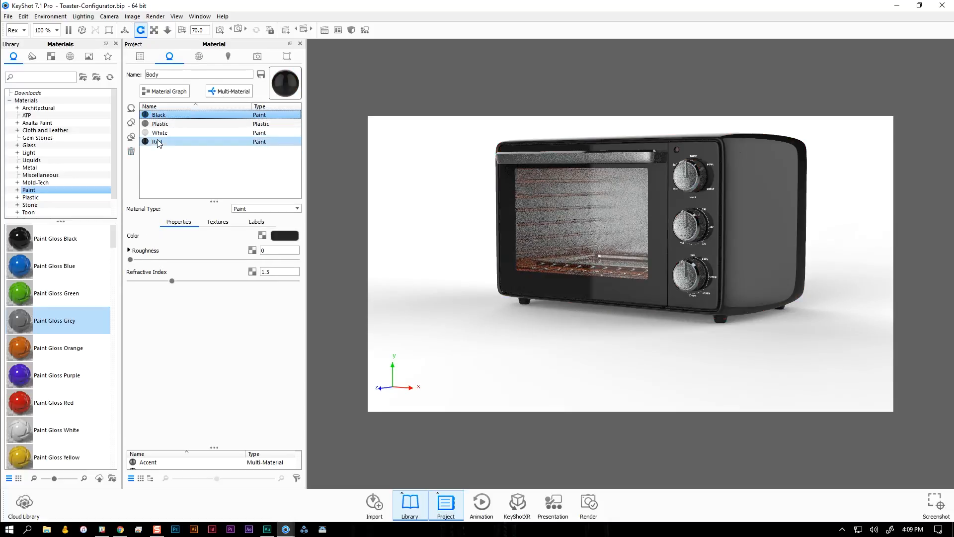
{"action": "left_click", "coordinate": [285, 236]}
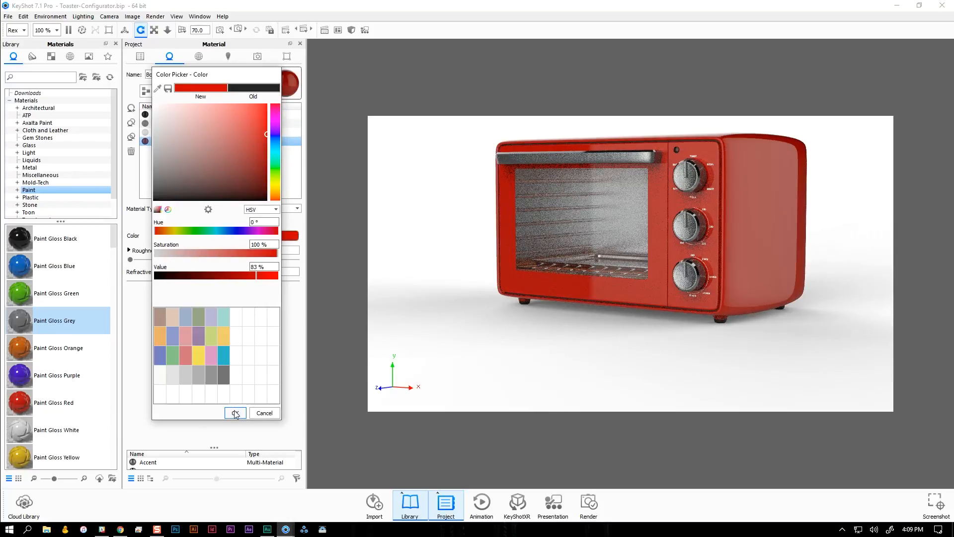
{"action": "left_click", "coordinate": [234, 413]}
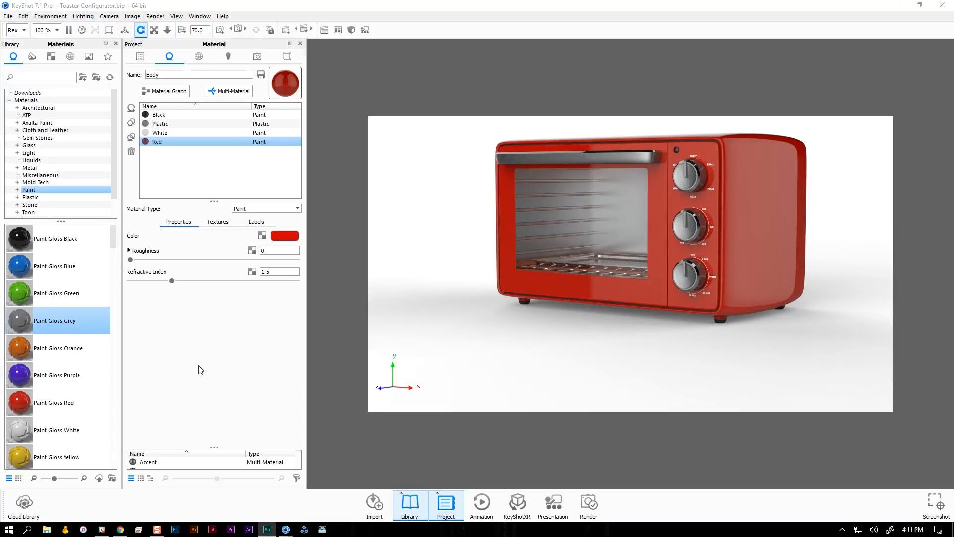
{"action": "left_click", "coordinate": [160, 123]}
{"action": "type", "text": "Grey"}
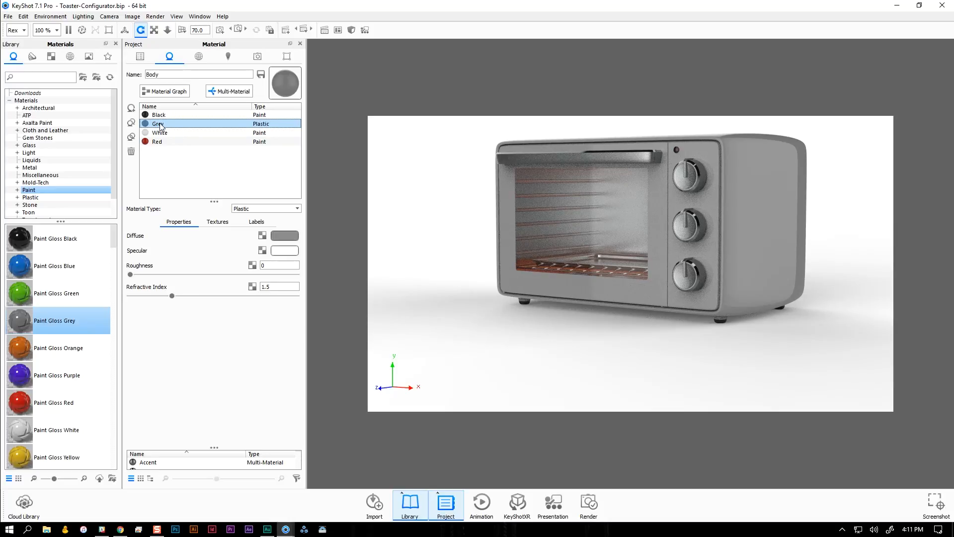
{"action": "mouse_move", "coordinate": [131, 138]}
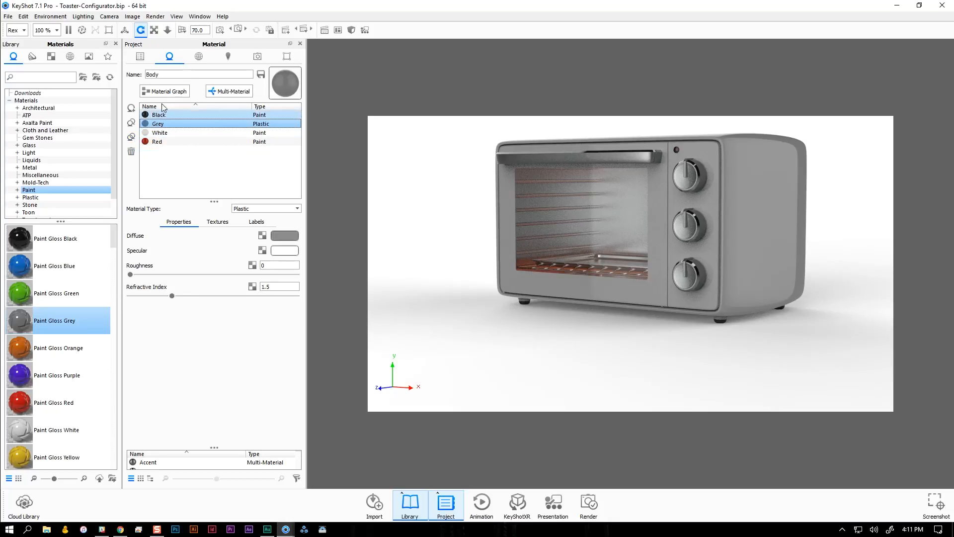
Step: Show the Body's Material Graph and rearrange the Black, White, Grey and Red nodes around the shared texture nodes
{"action": "left_click", "coordinate": [165, 90]}
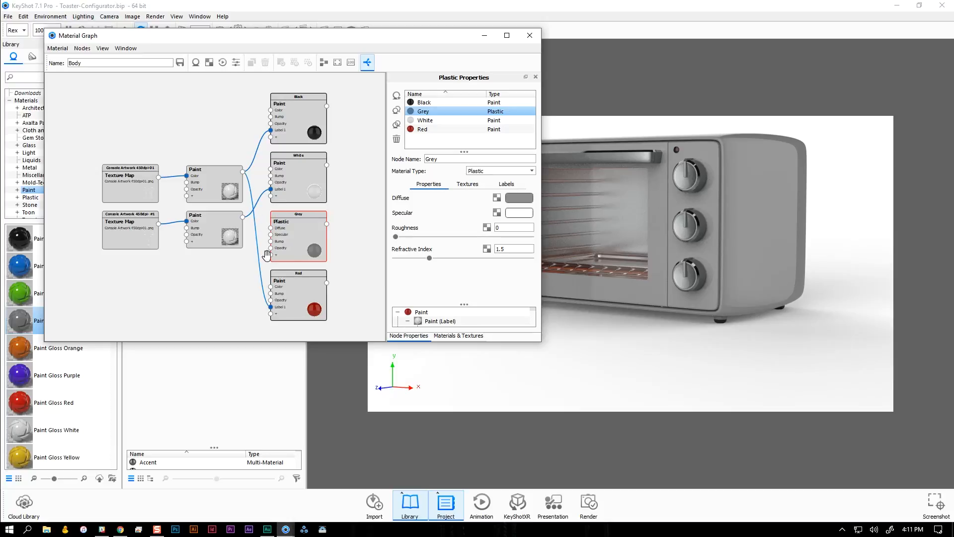
{"action": "left_click_drag", "start_coordinate": [298, 235], "coordinate": [217, 288]}
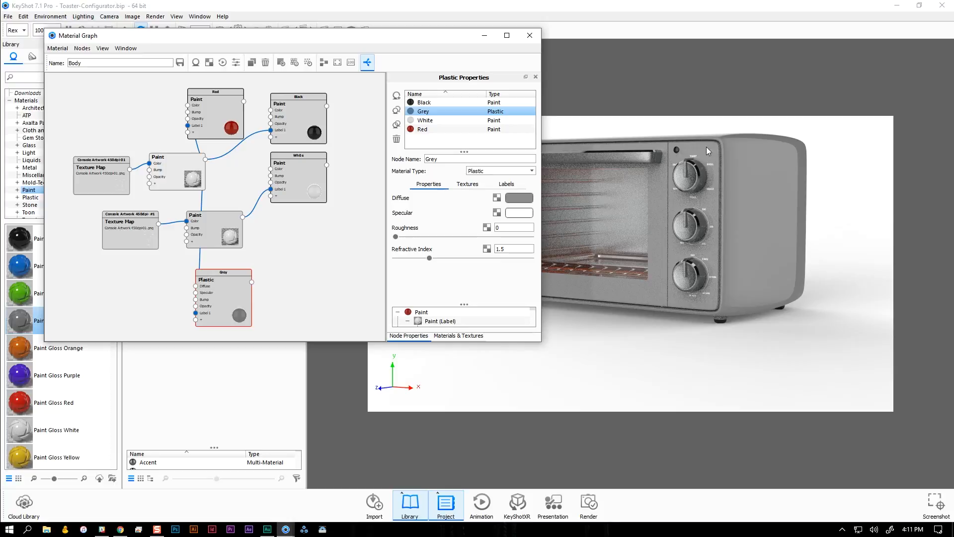
{"action": "mouse_move", "coordinate": [694, 171]}
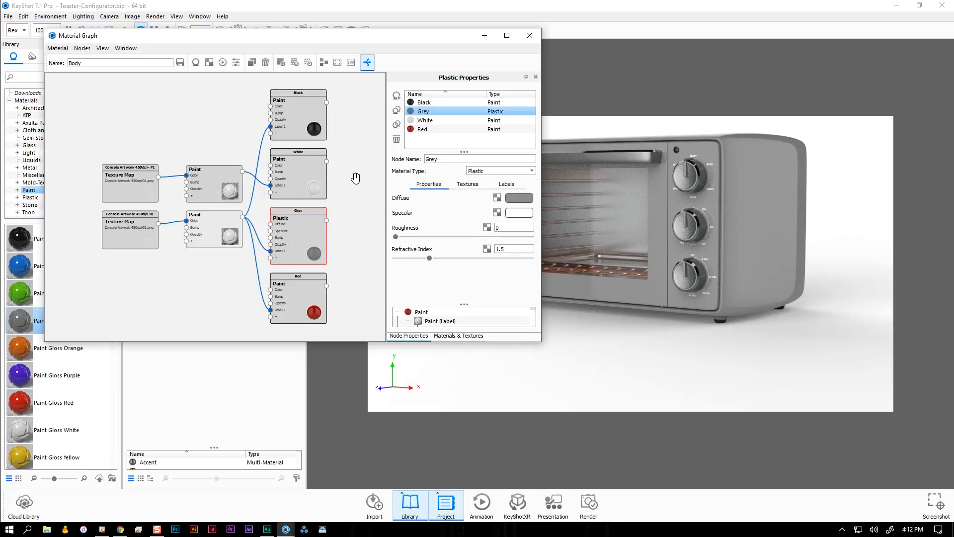
{"action": "mouse_move", "coordinate": [476, 59]}
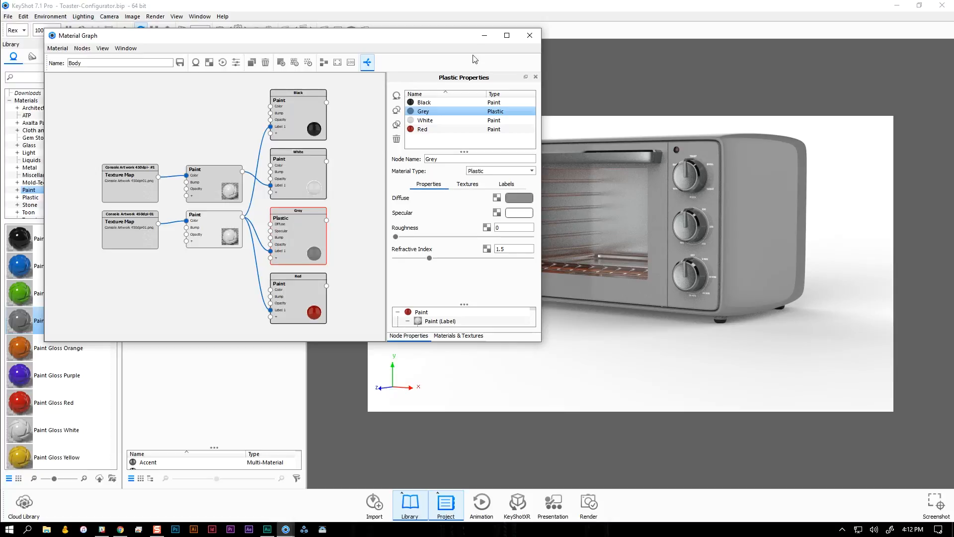